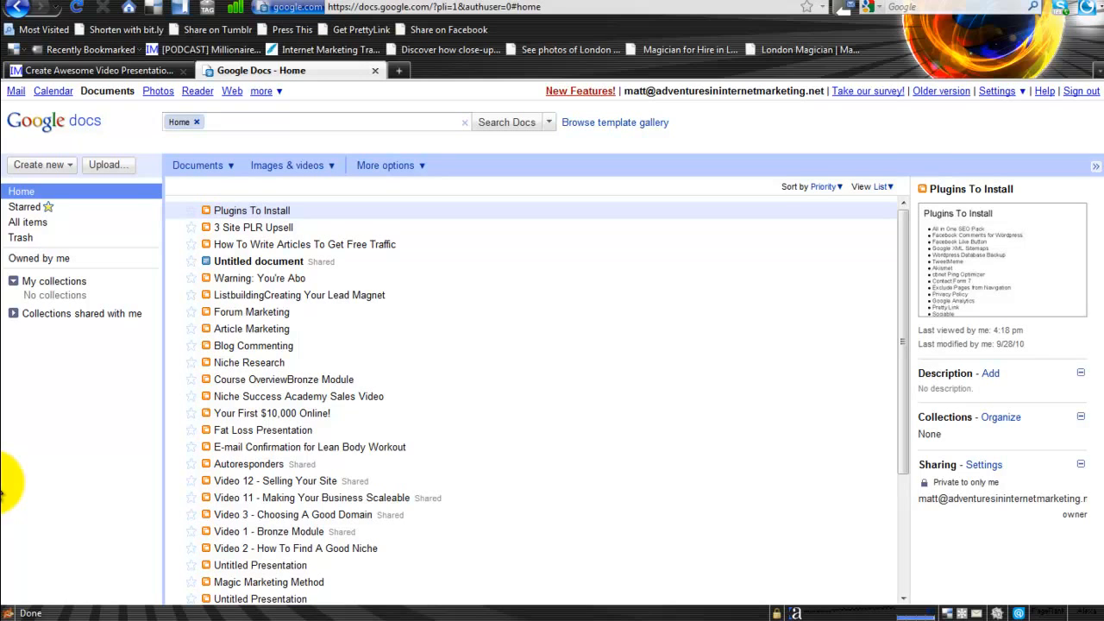
mouse_move(17, 152)
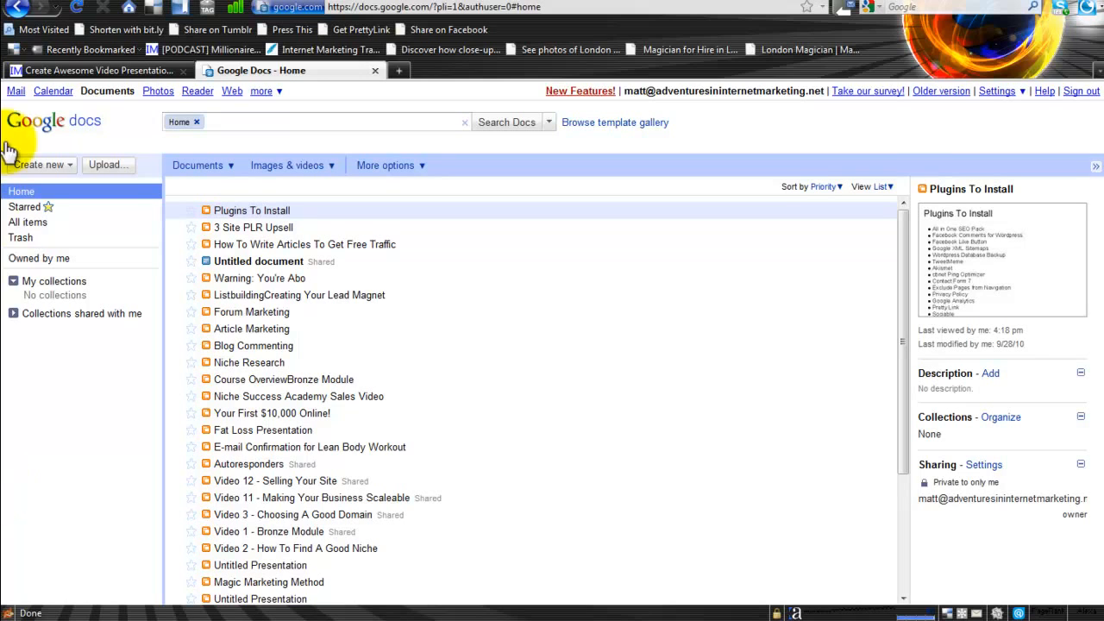
mouse_move(476, 31)
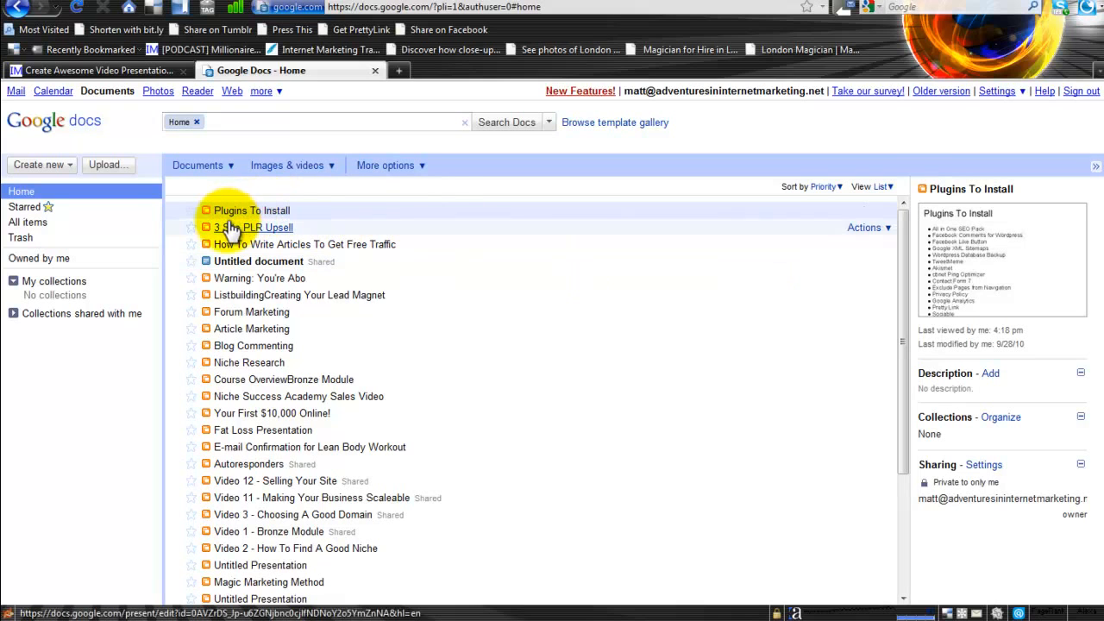
mouse_move(214, 304)
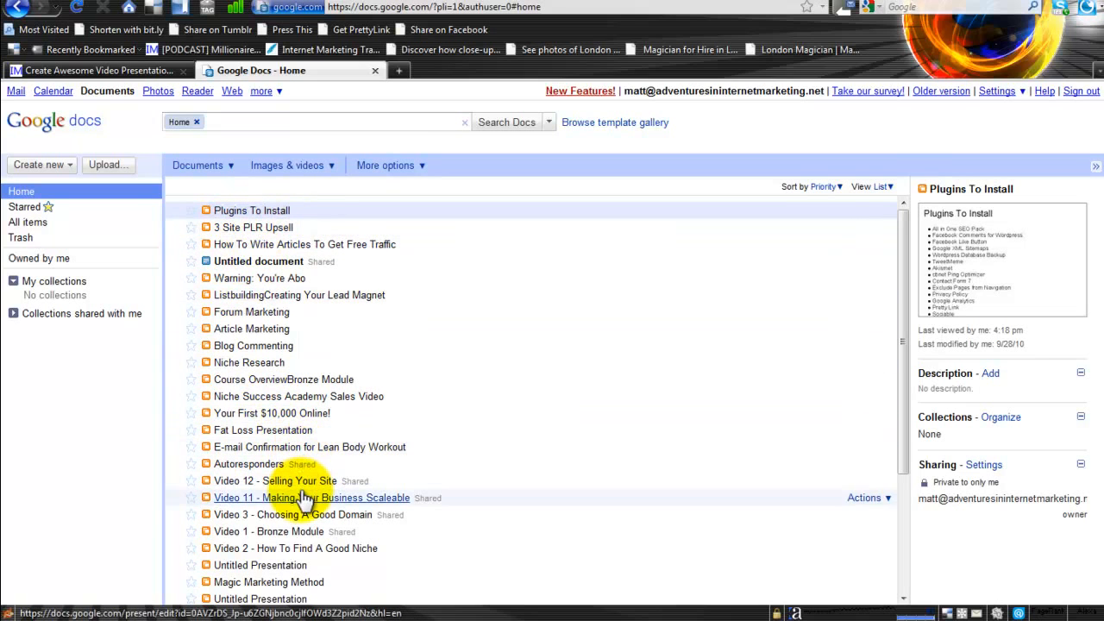
mouse_move(299, 531)
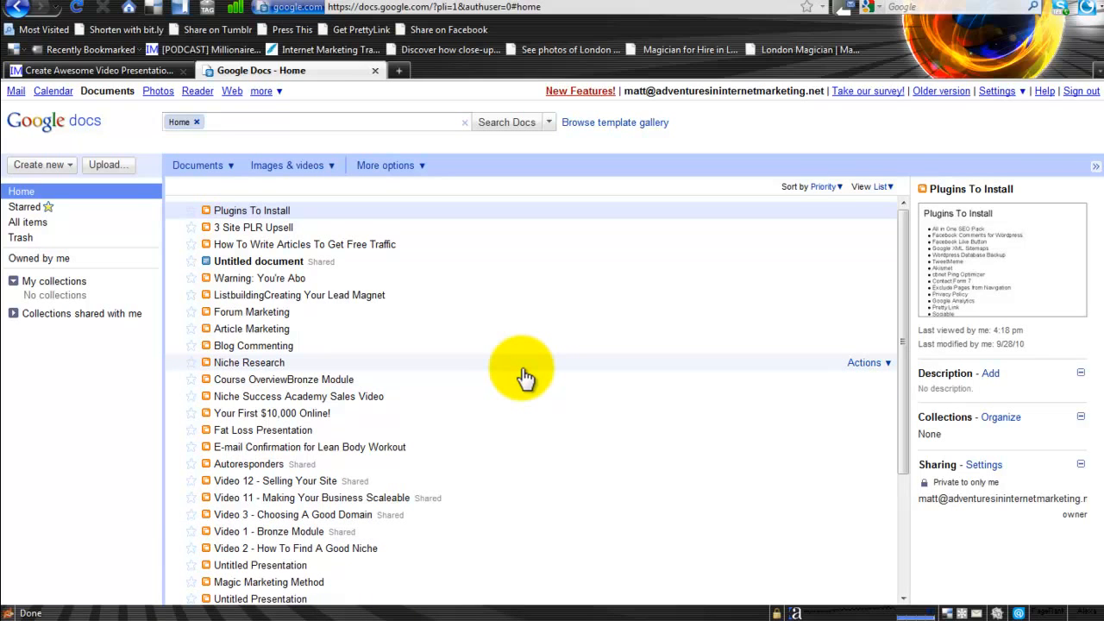
mouse_move(249, 269)
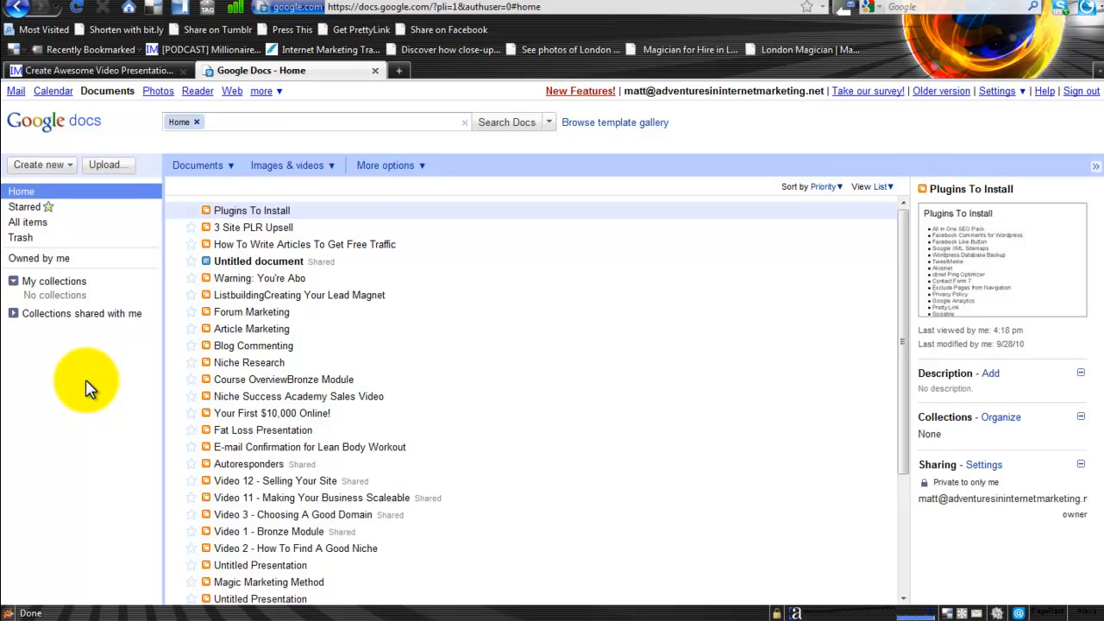
mouse_move(68, 171)
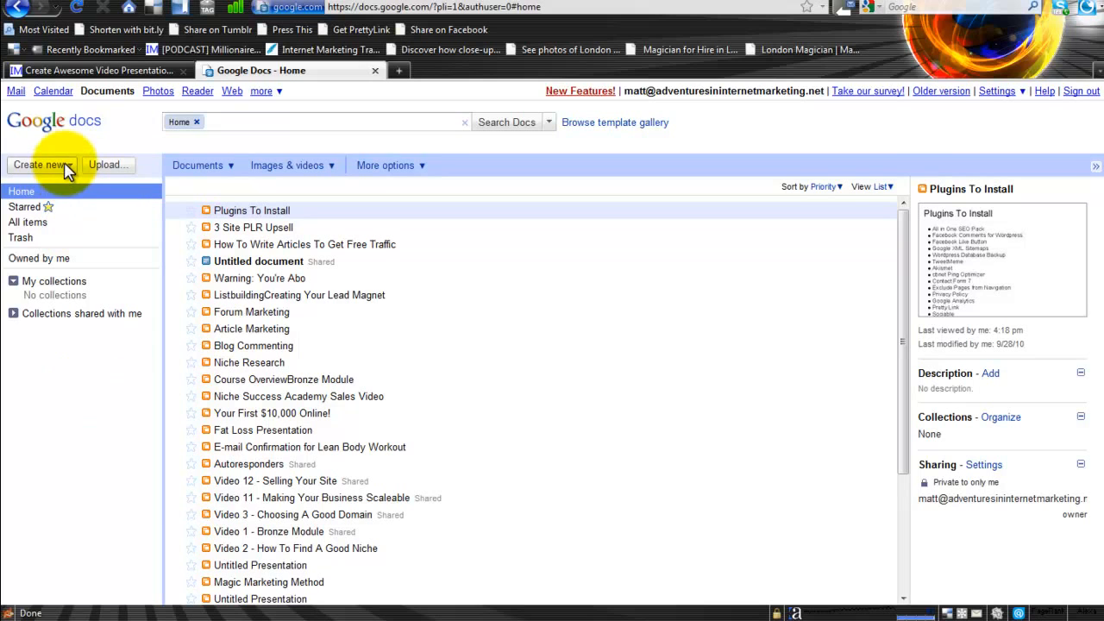
mouse_move(38, 130)
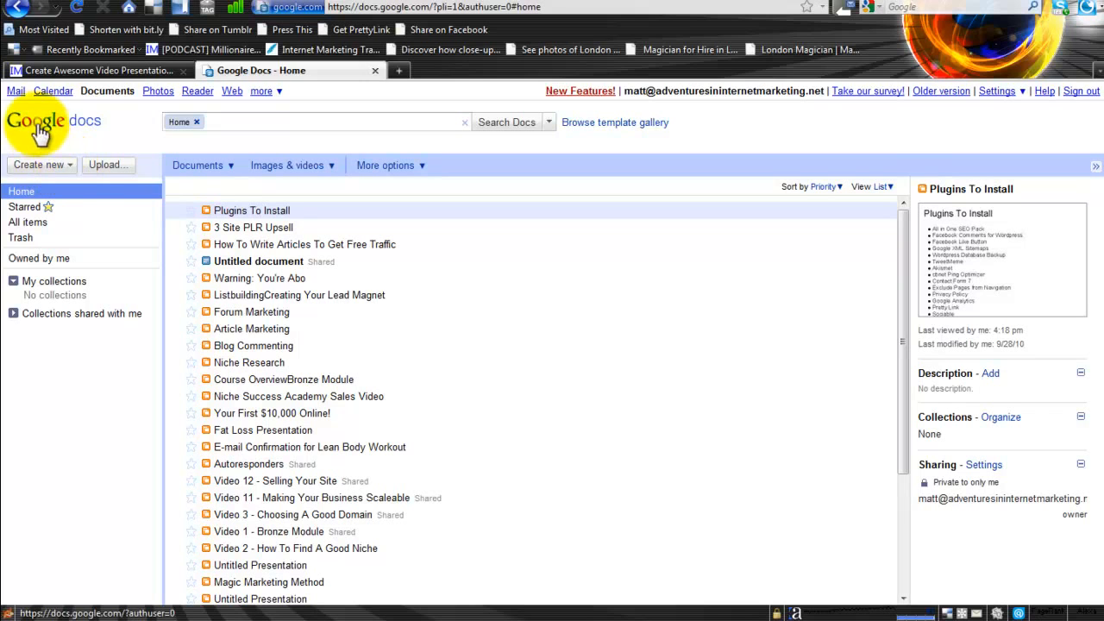
Step: Create a new Presentation from the Create new menu and select its title box
click(42, 166)
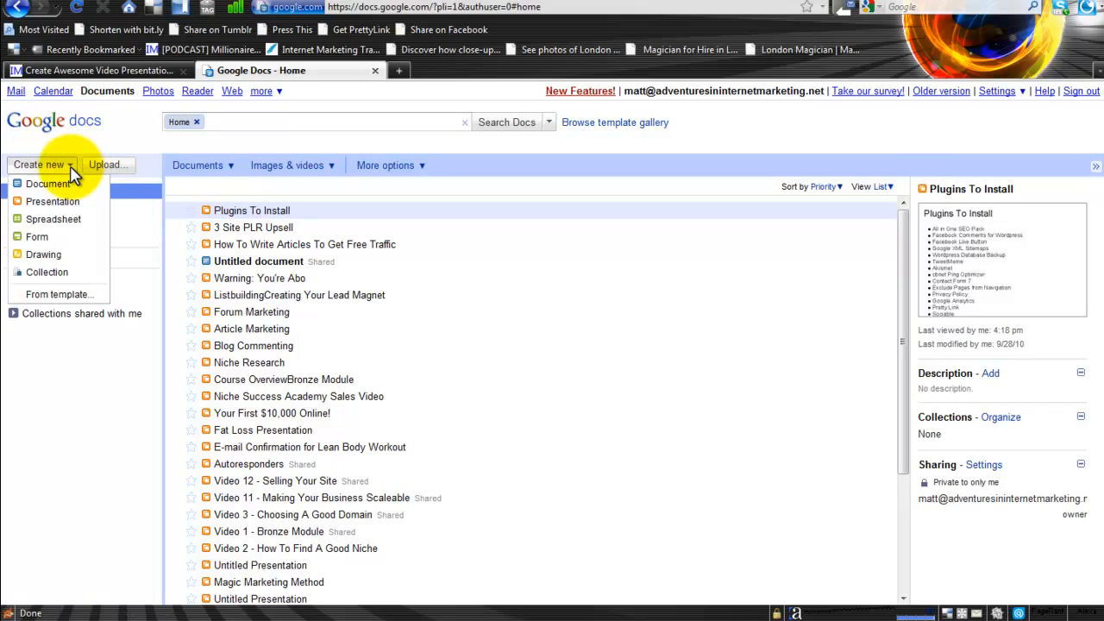
mouse_move(53, 200)
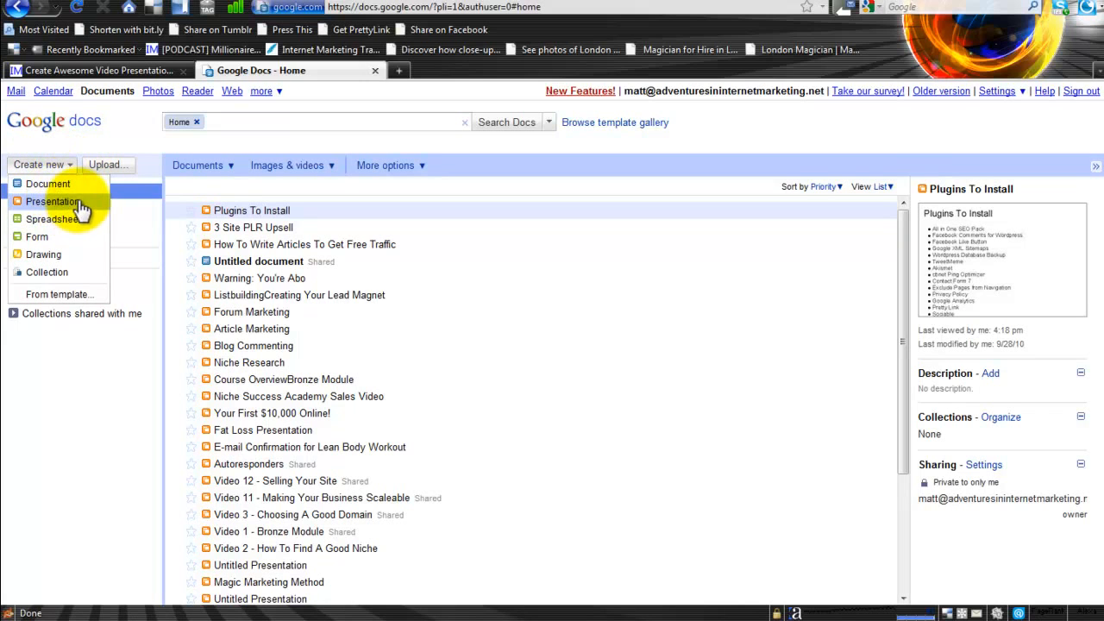
click(56, 200)
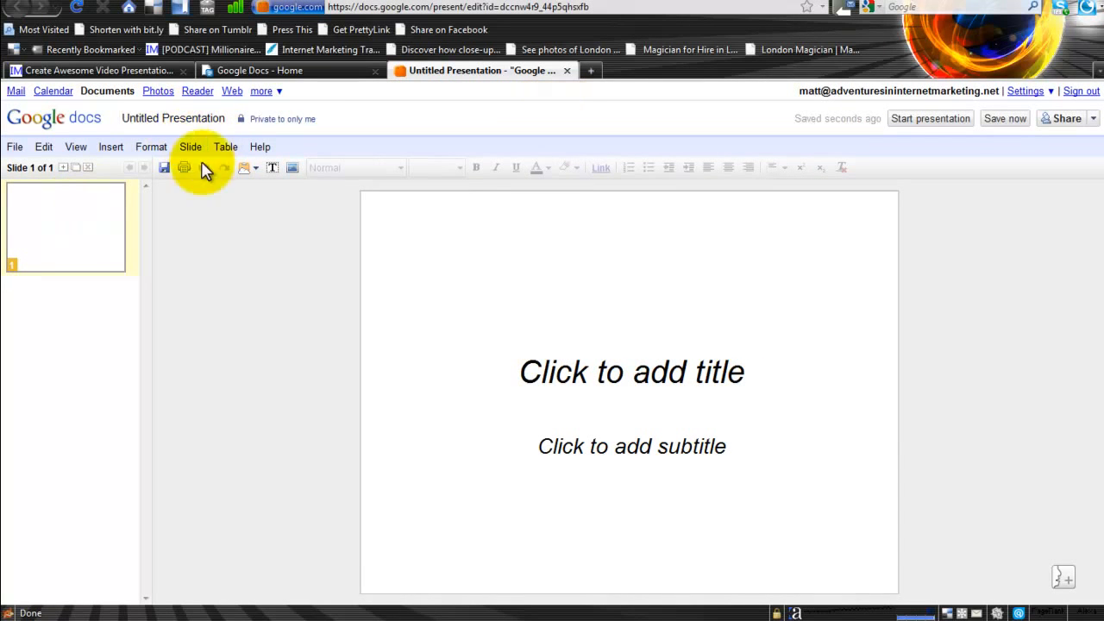
click(633, 372)
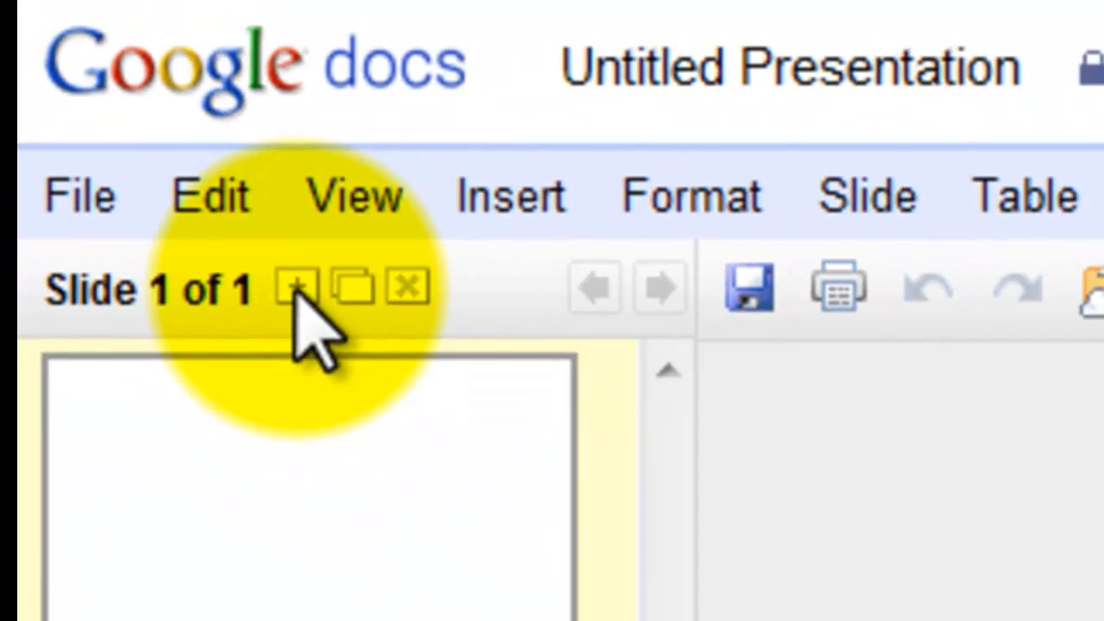
click(297, 289)
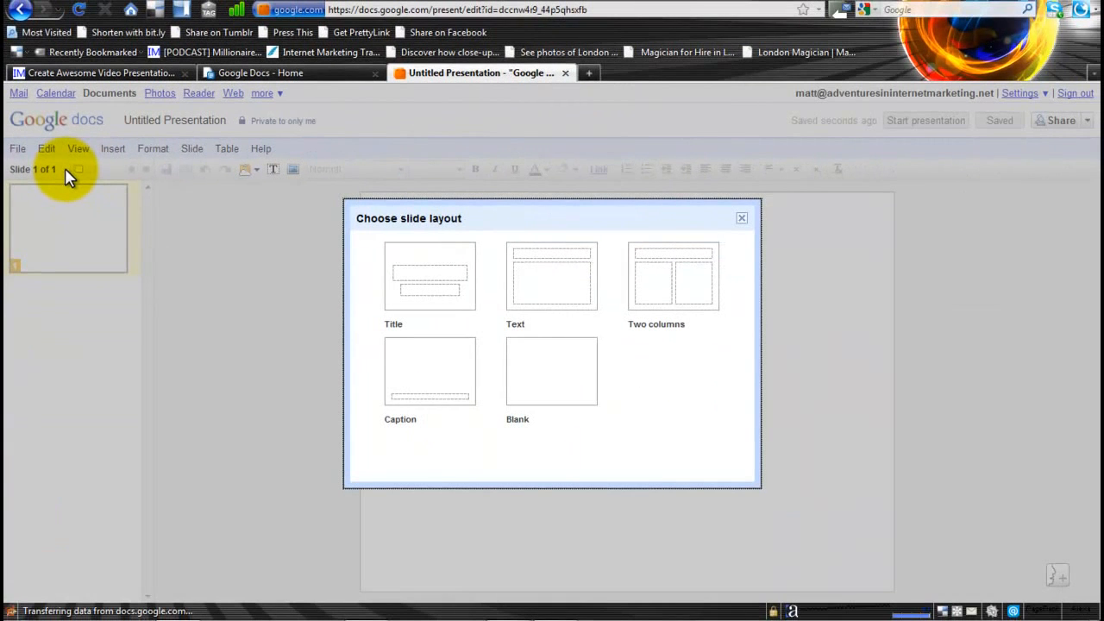
mouse_move(308, 211)
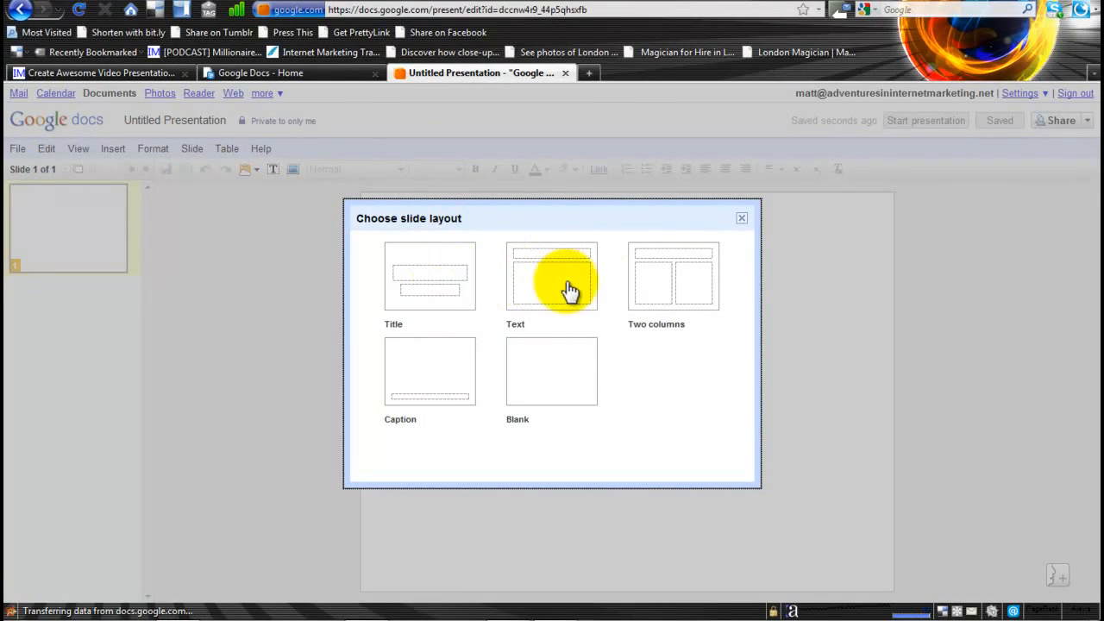
mouse_move(566, 371)
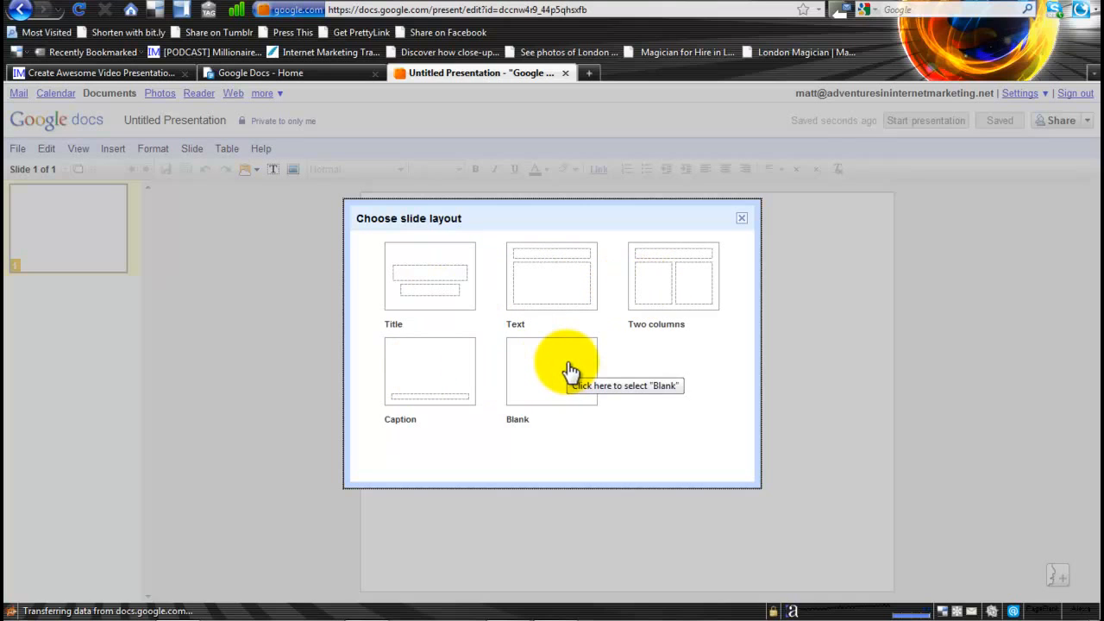
mouse_move(552, 278)
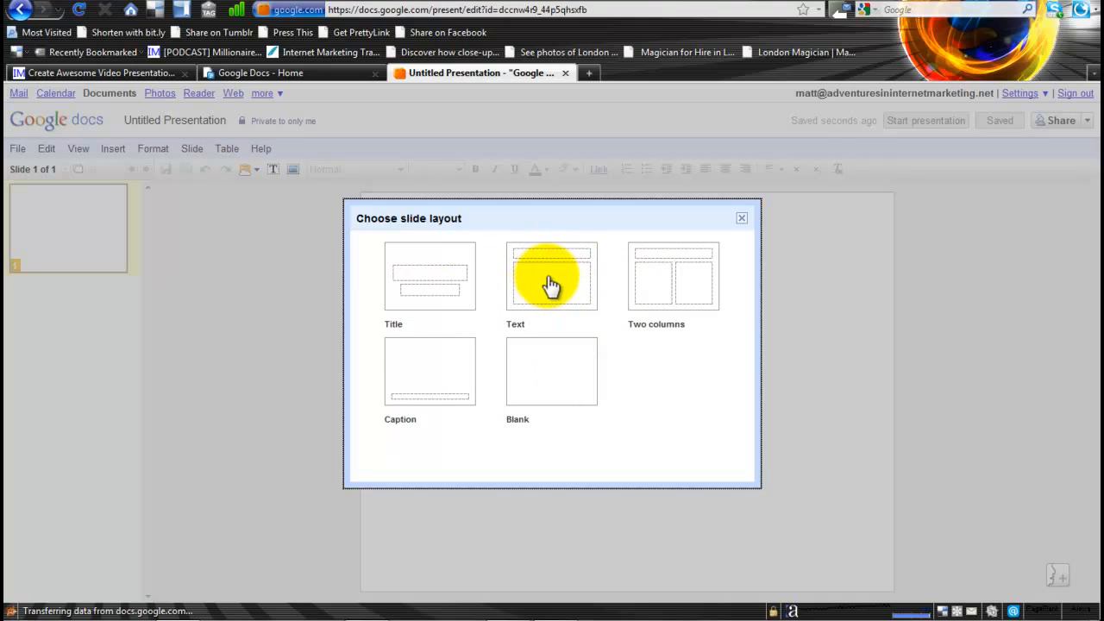
mouse_move(659, 285)
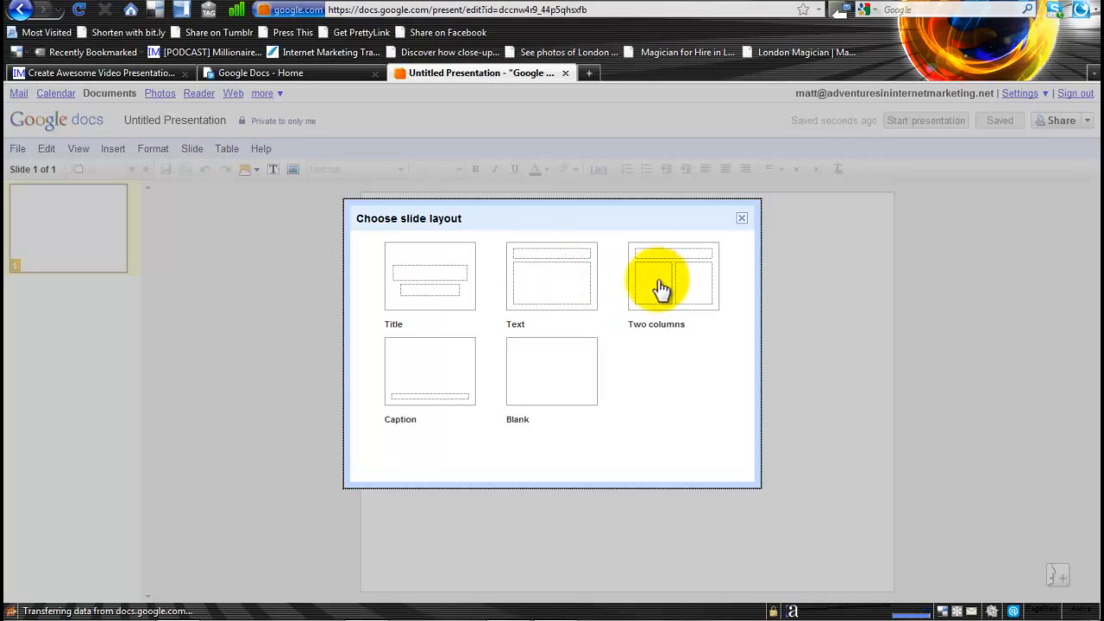
mouse_move(706, 291)
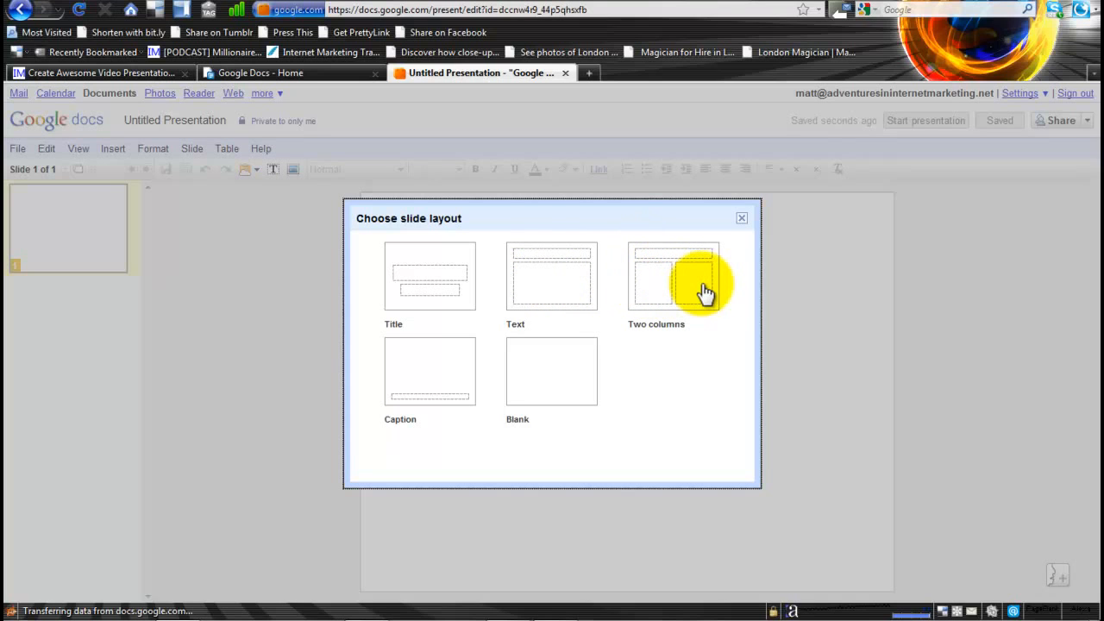
mouse_move(456, 362)
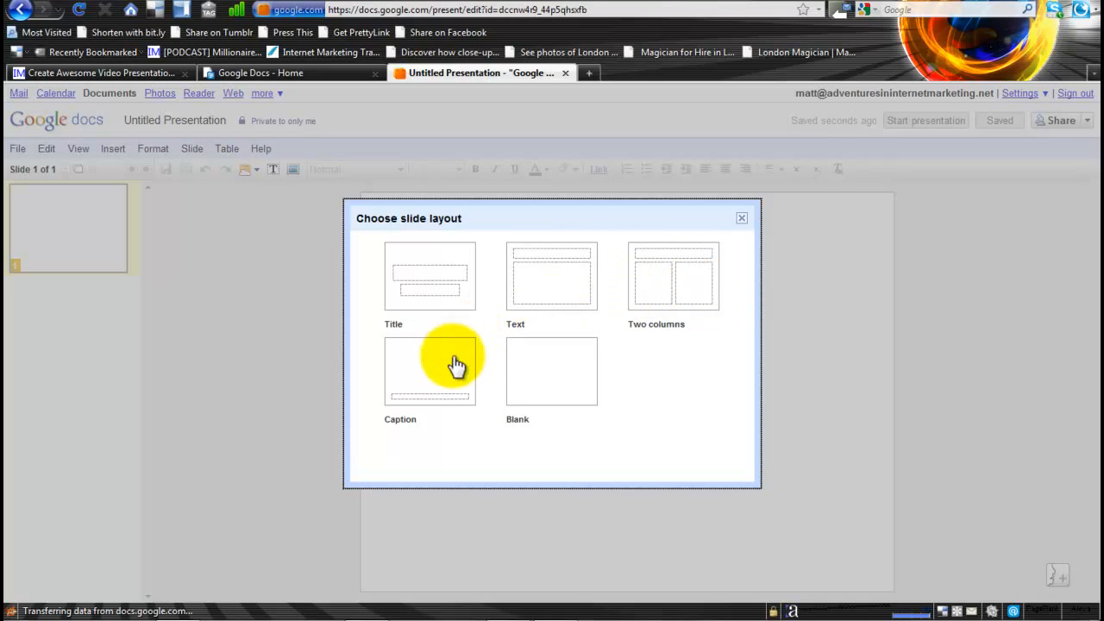
mouse_move(387, 400)
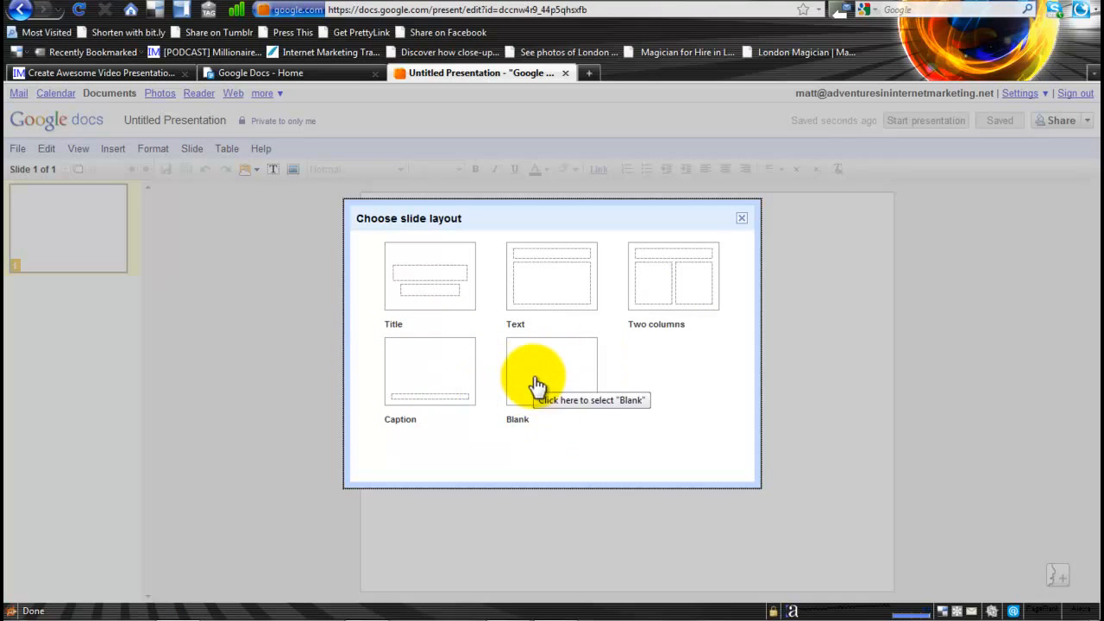
mouse_move(673, 277)
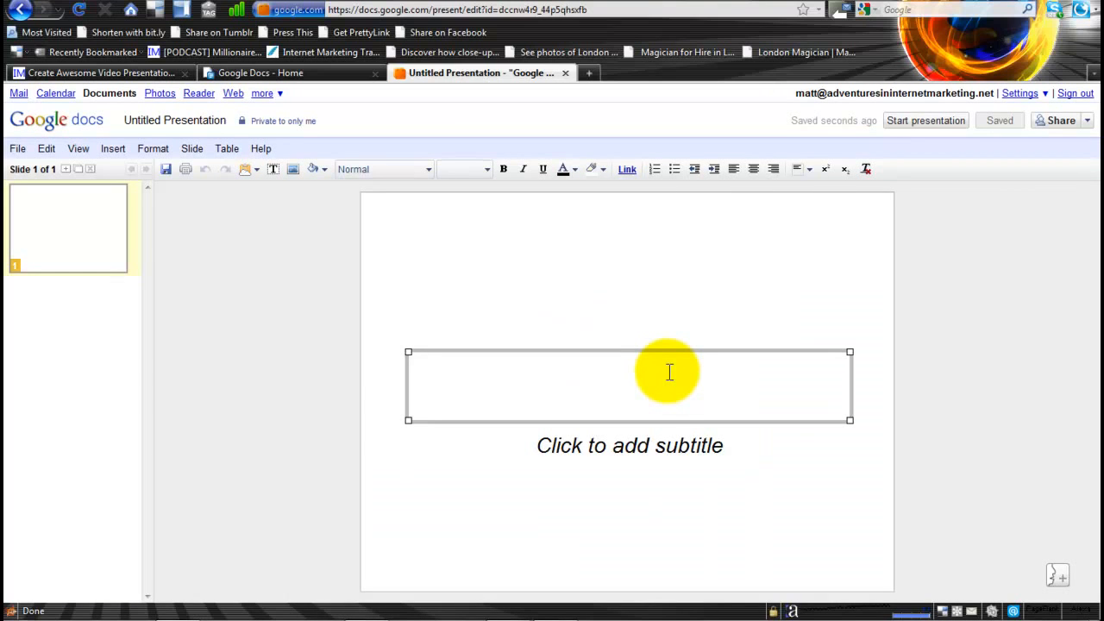
Step: Give the title slide the title 'Test Presentation'
text(Test Presen)
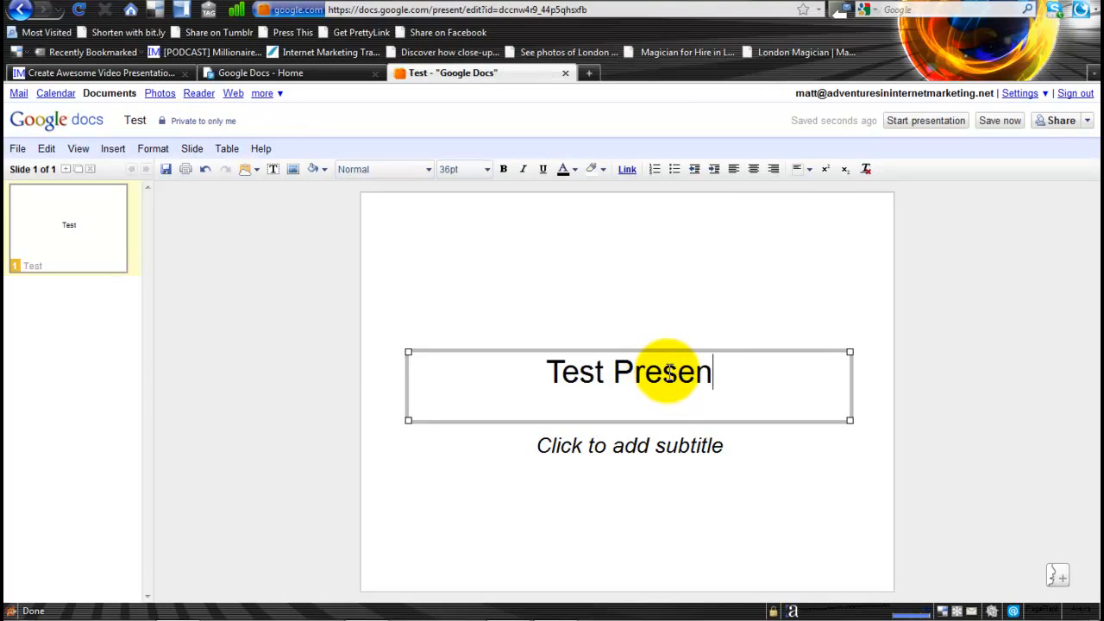
text(tation)
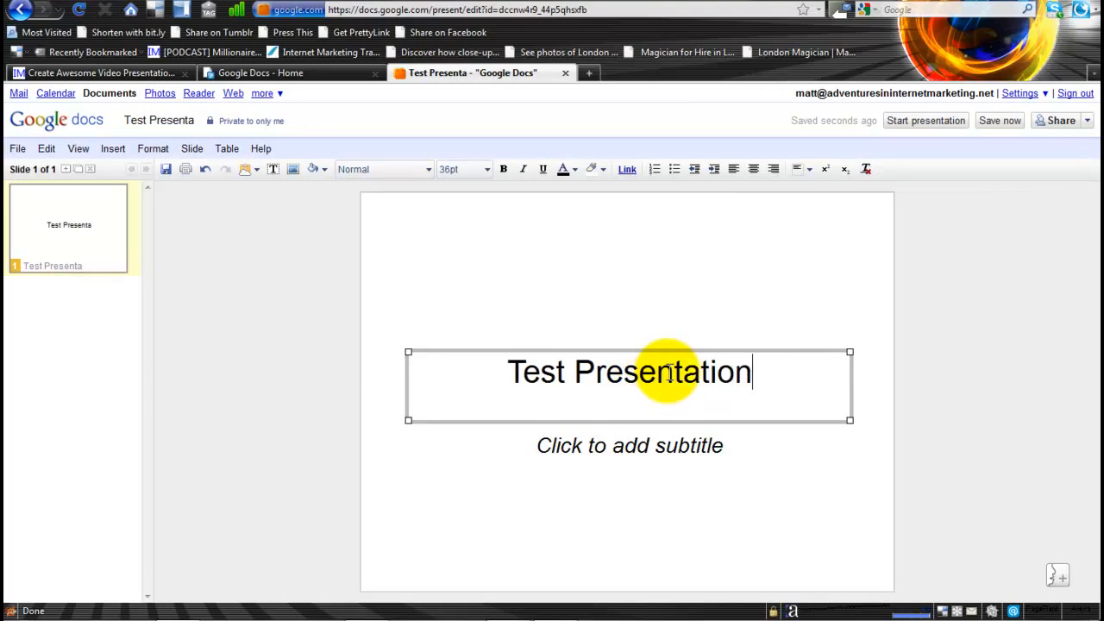
Step: Add the subtitle 'This is a quick guide' beneath the title
click(621, 445)
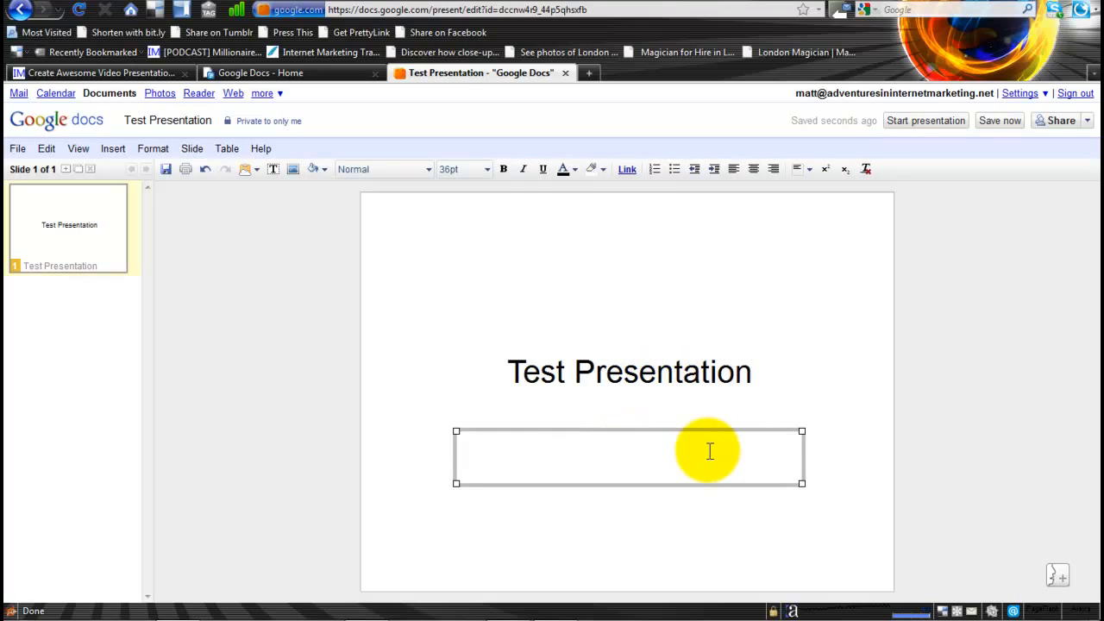
text(This is a)
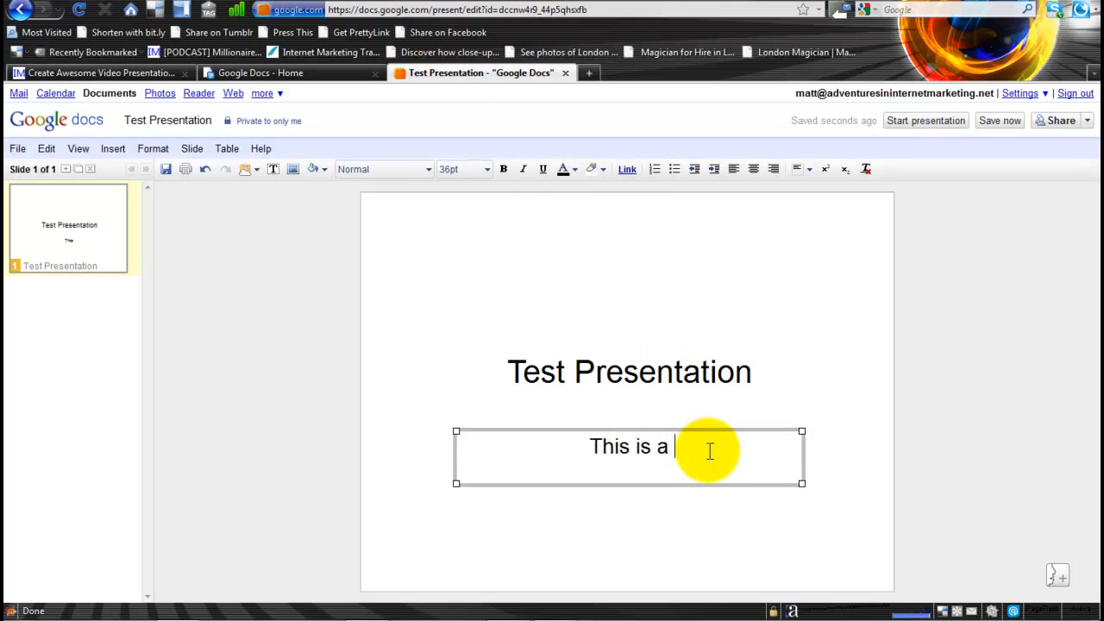
text(quick guide)
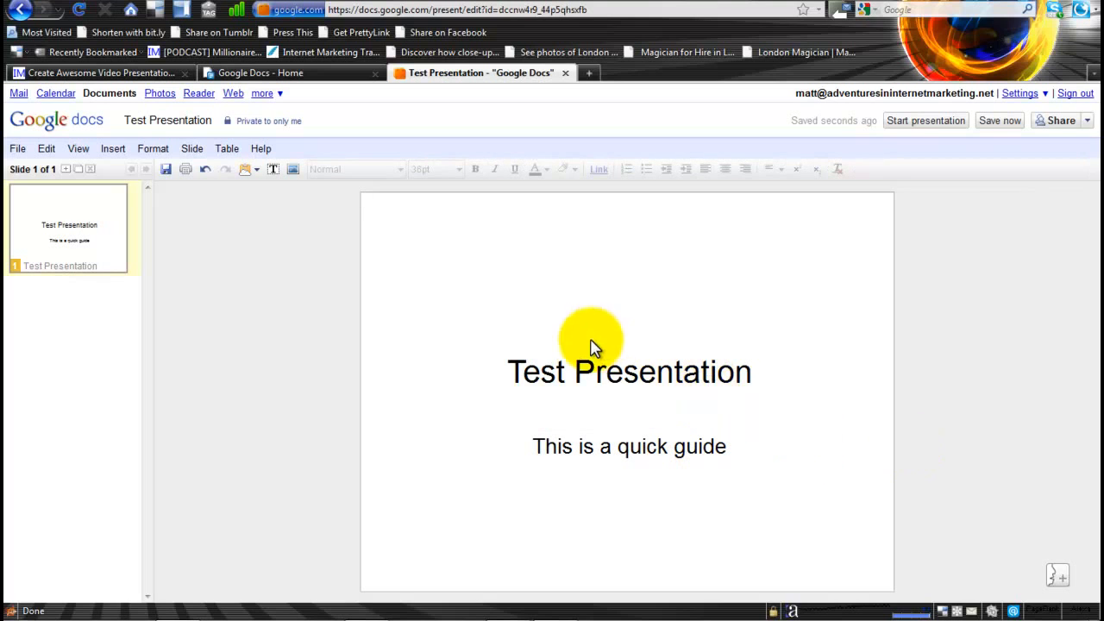
click(628, 372)
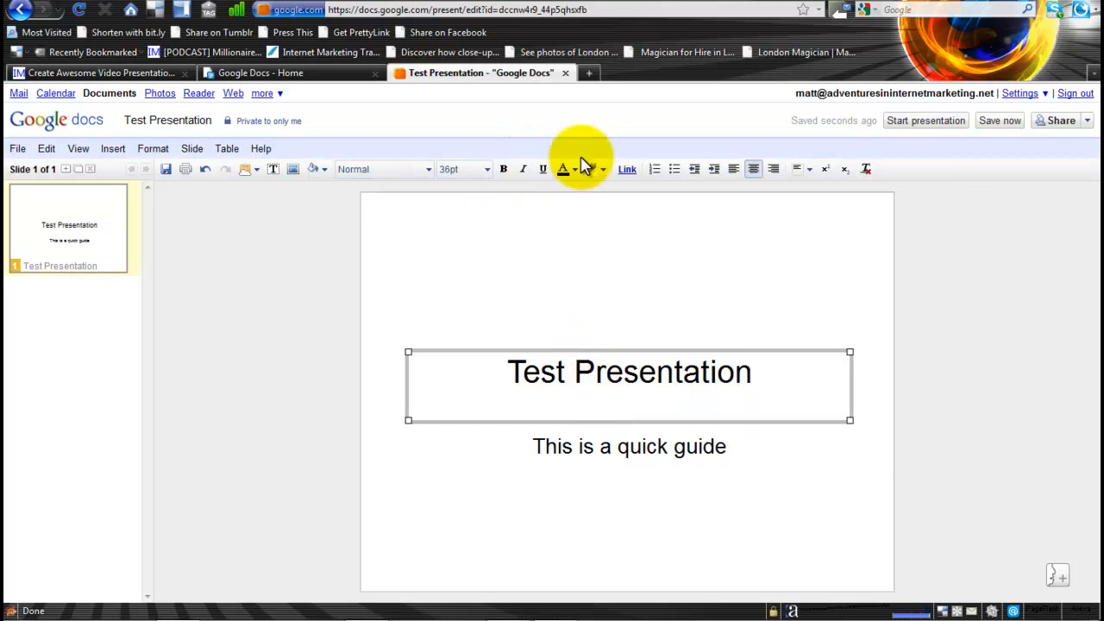
mouse_move(390, 179)
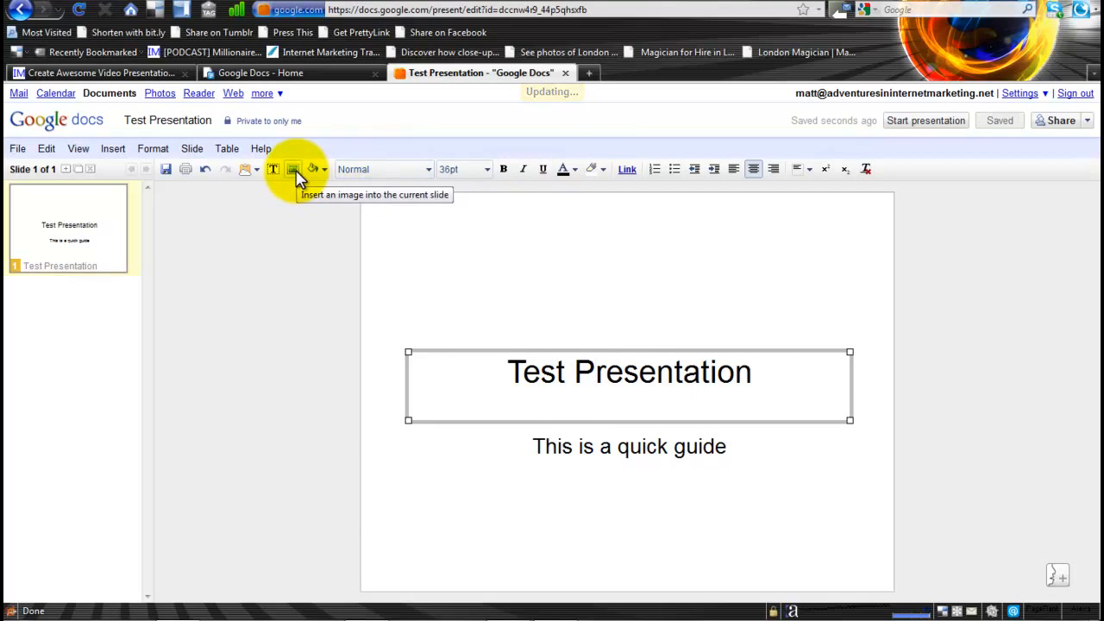
mouse_move(640, 238)
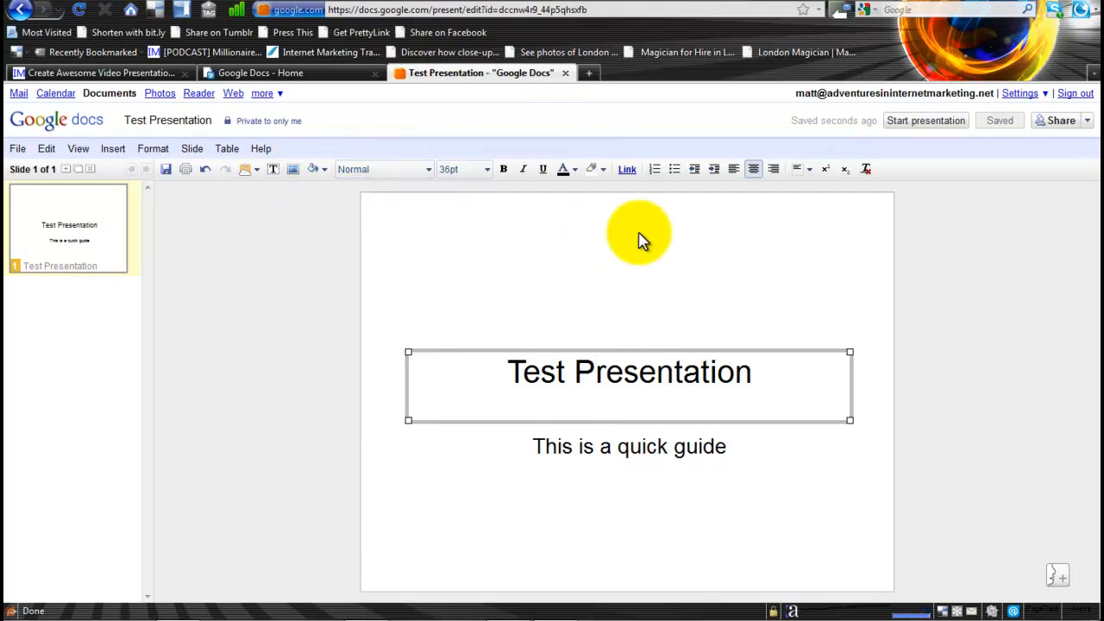
click(593, 373)
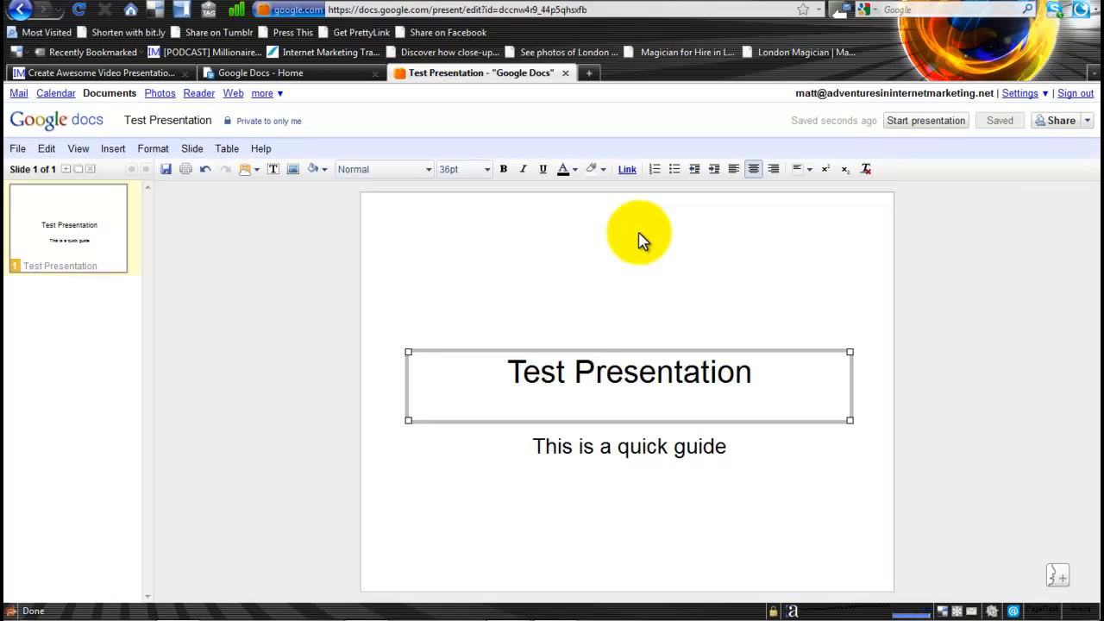
click(594, 372)
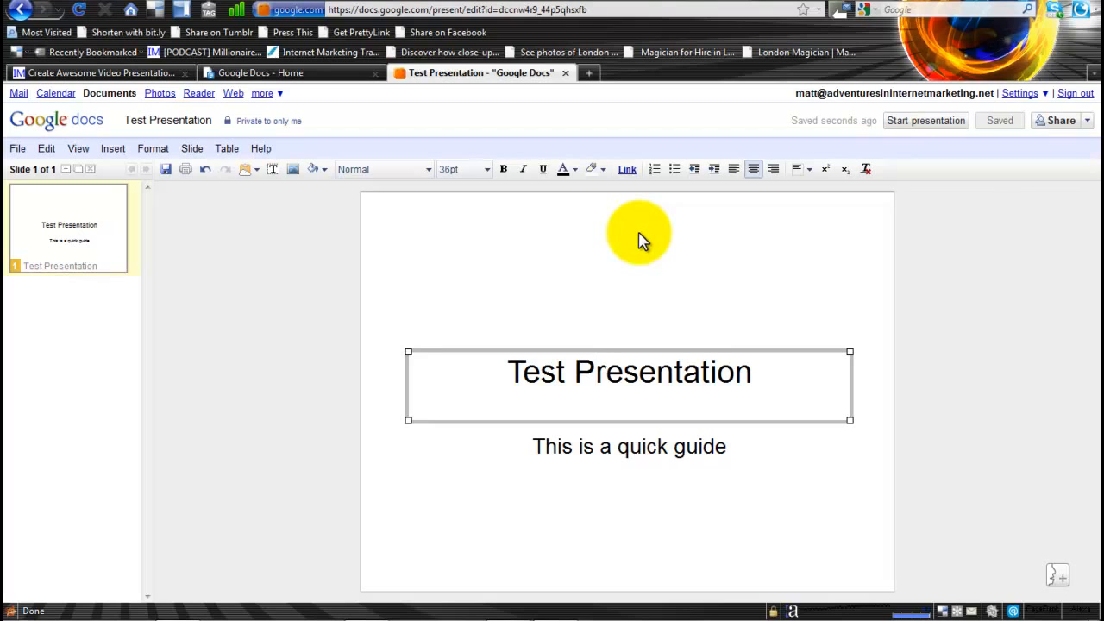
mouse_move(215, 212)
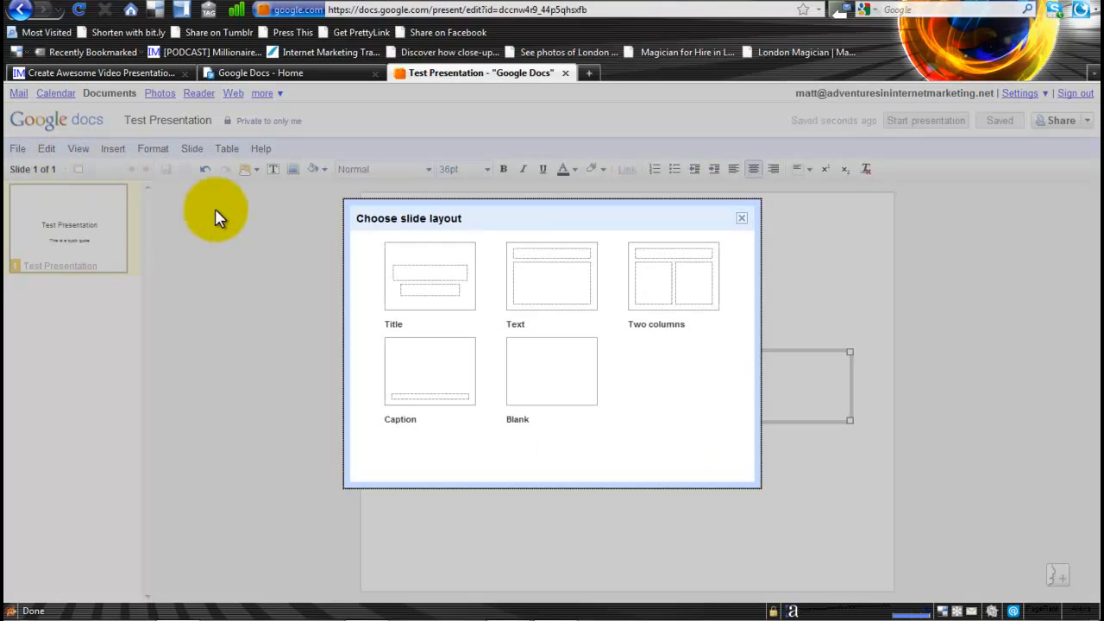
Step: Give the new slide a Text layout titled 'Here's my first point' with a bulleted 'Google Docs is great'
click(552, 276)
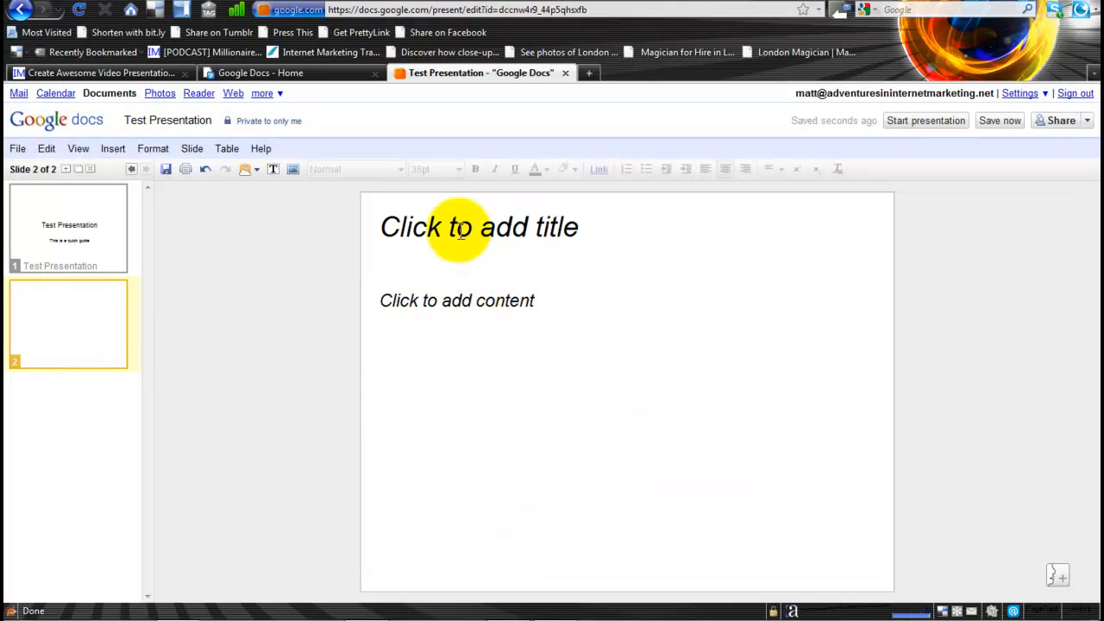
text(Here's my)
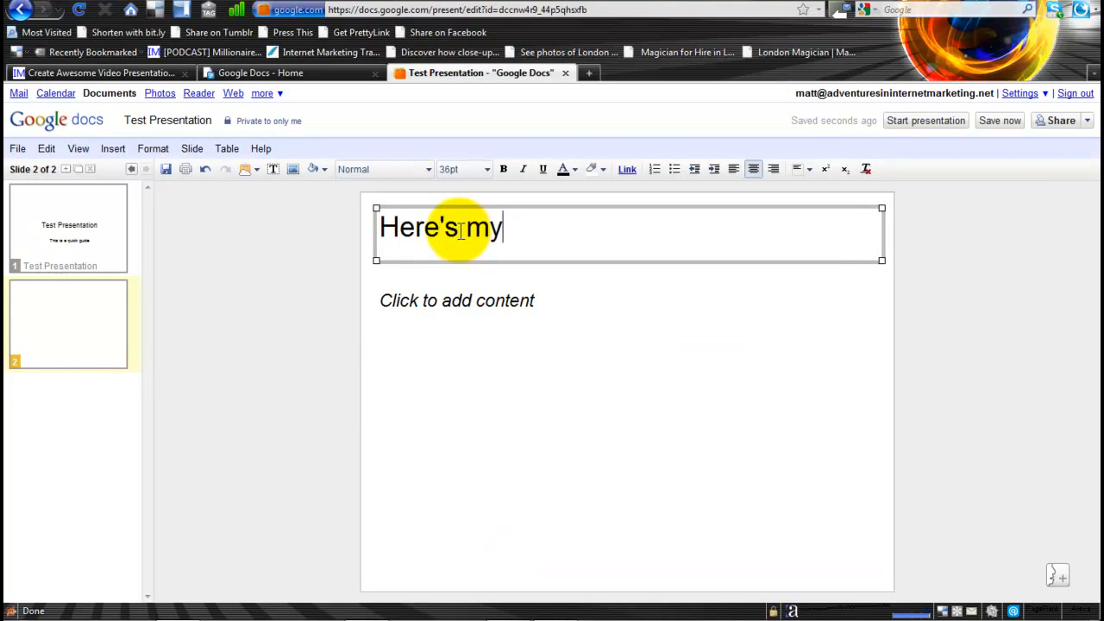
text(first point)
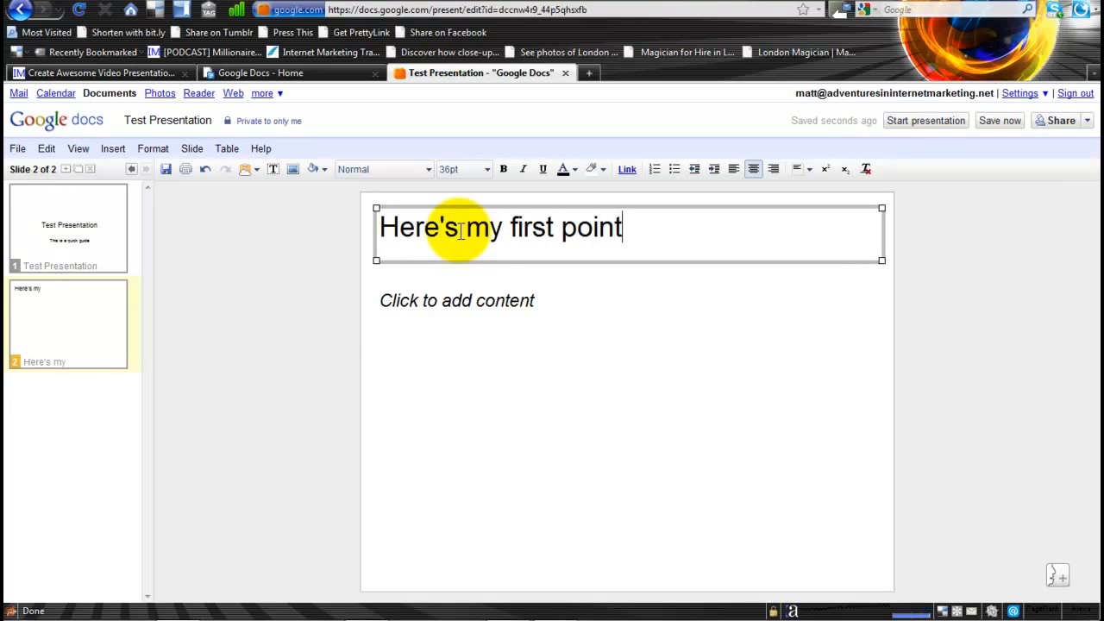
text(Google Docs is great)
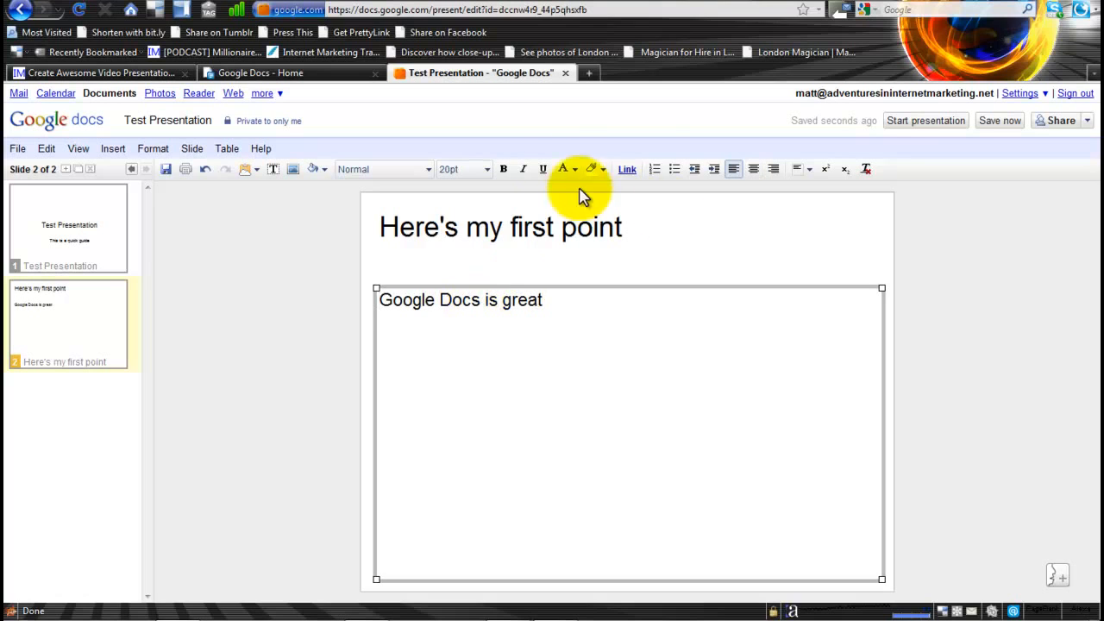
click(673, 169)
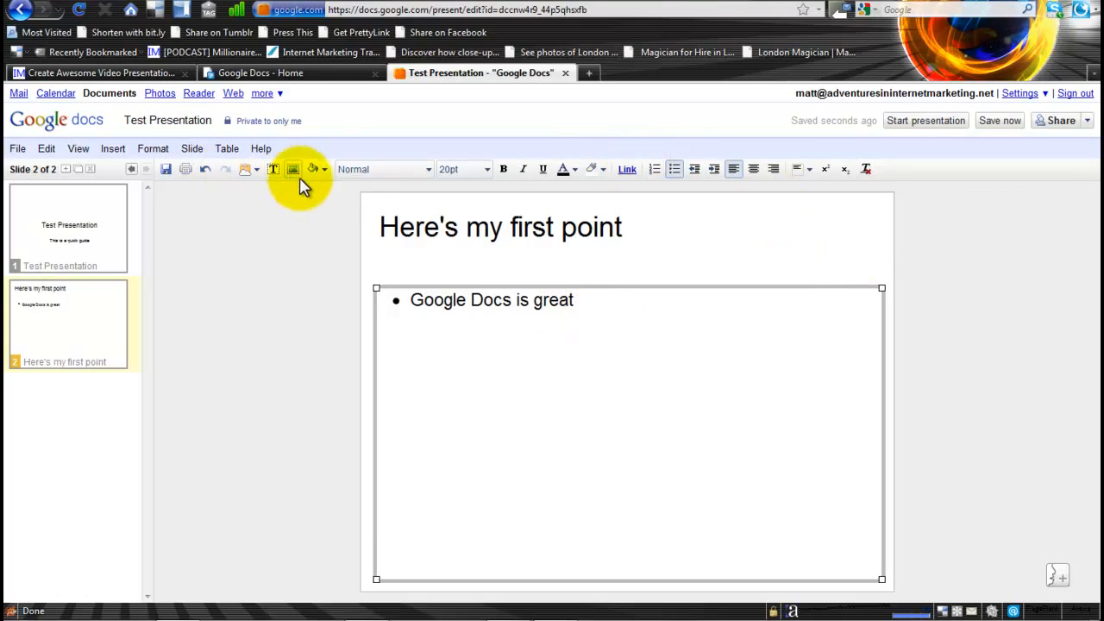
mouse_move(293, 169)
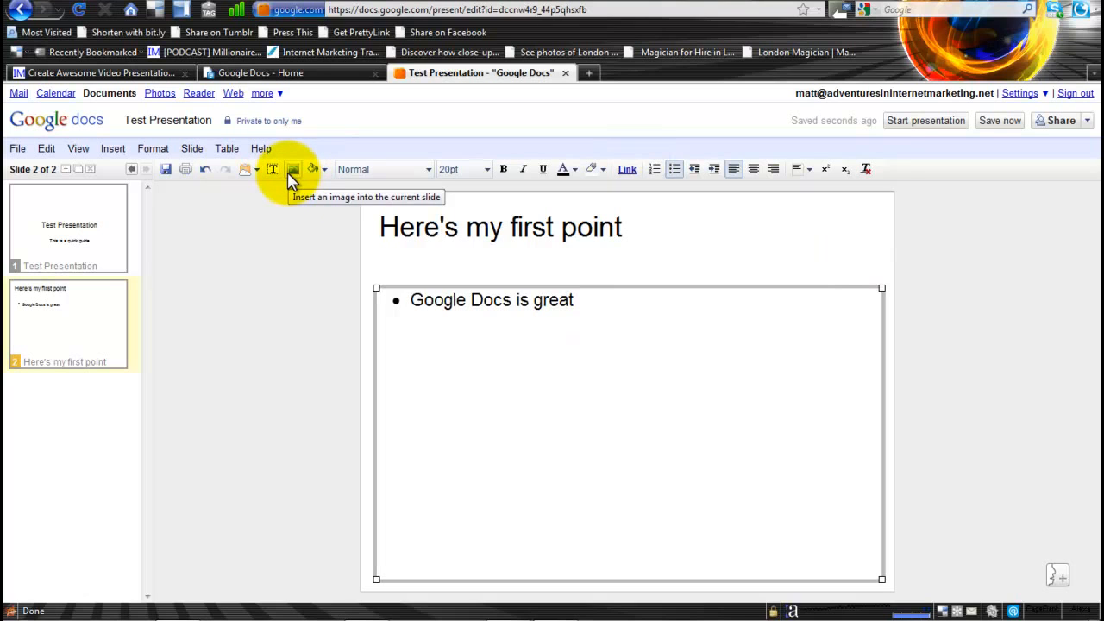
mouse_move(304, 262)
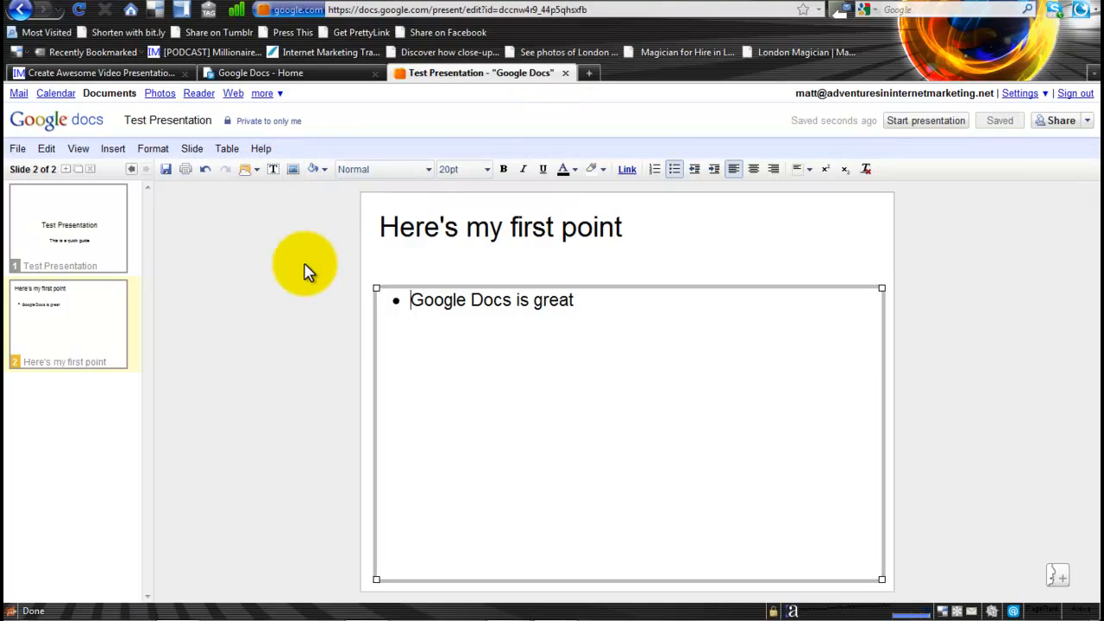
mouse_move(19, 235)
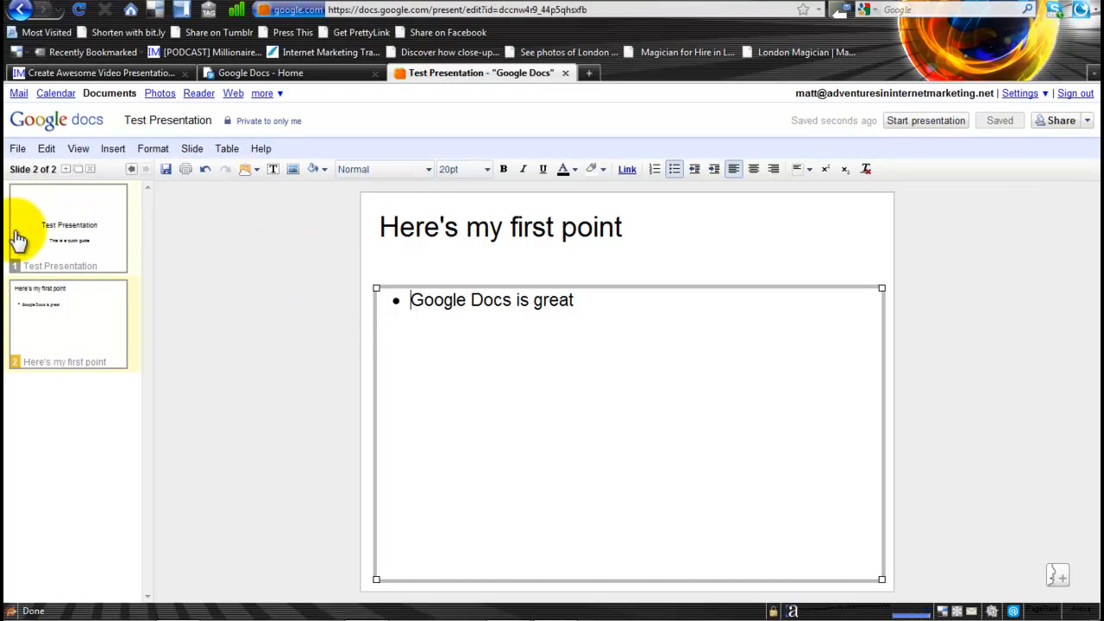
Step: Start the slideshow from slide 1, advance to slide 2, then return to the title slide
click(69, 227)
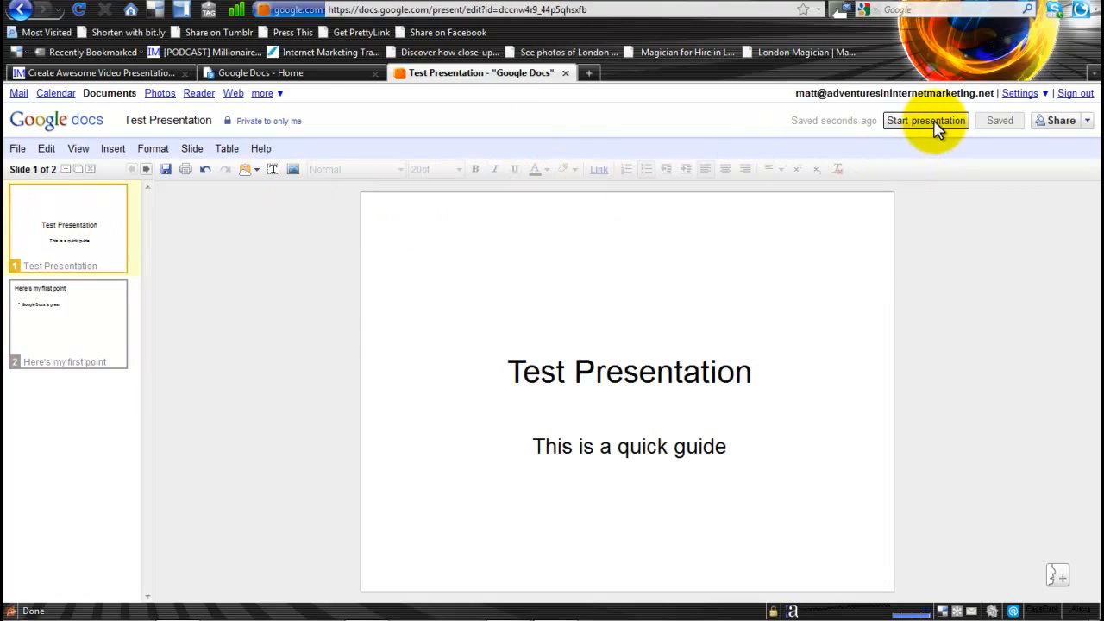
click(928, 121)
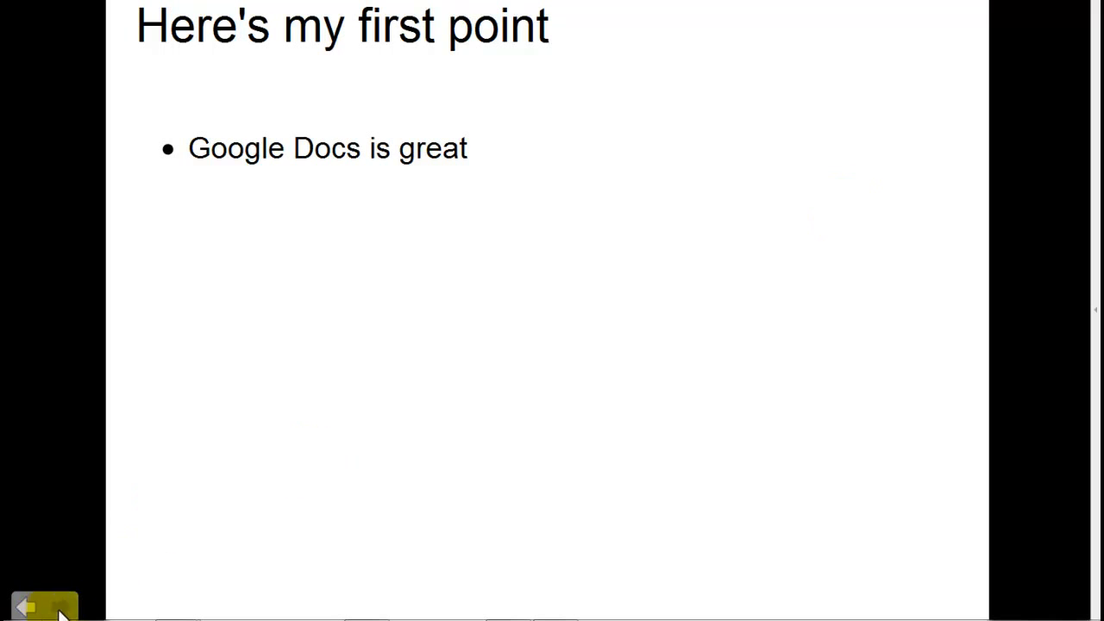
click(31, 597)
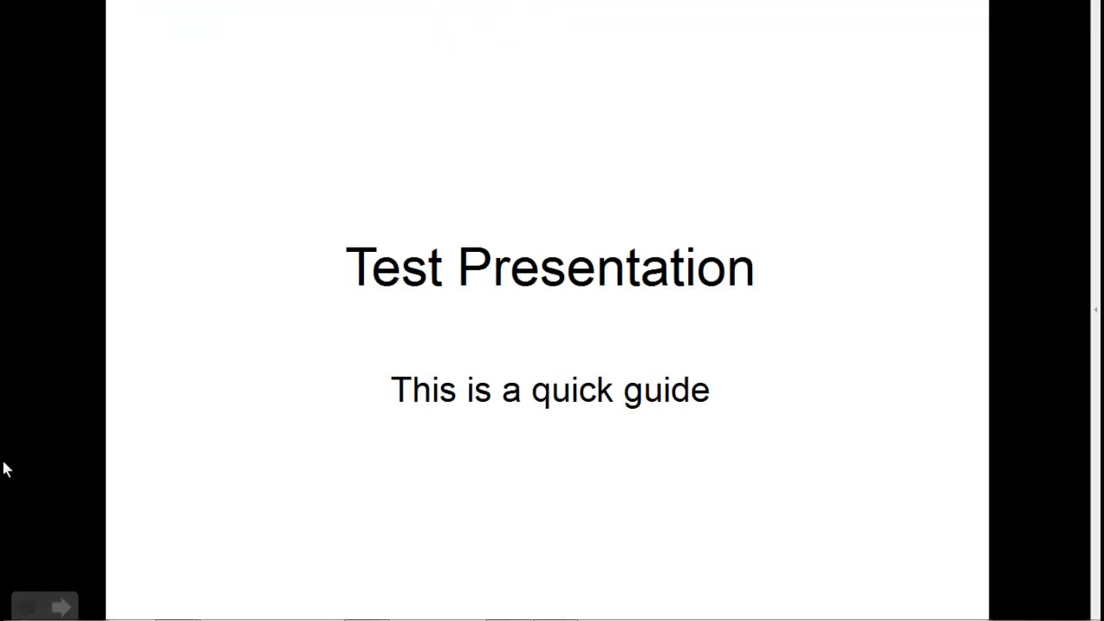